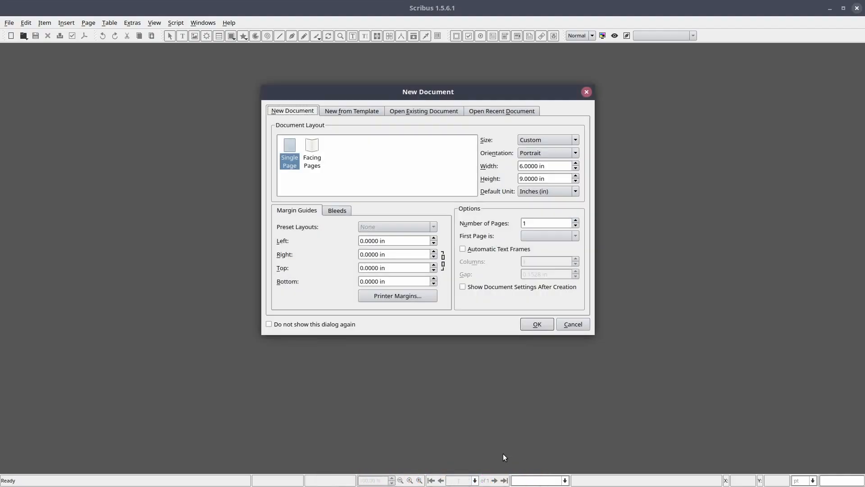
pyautogui.moveTo(534, 356)
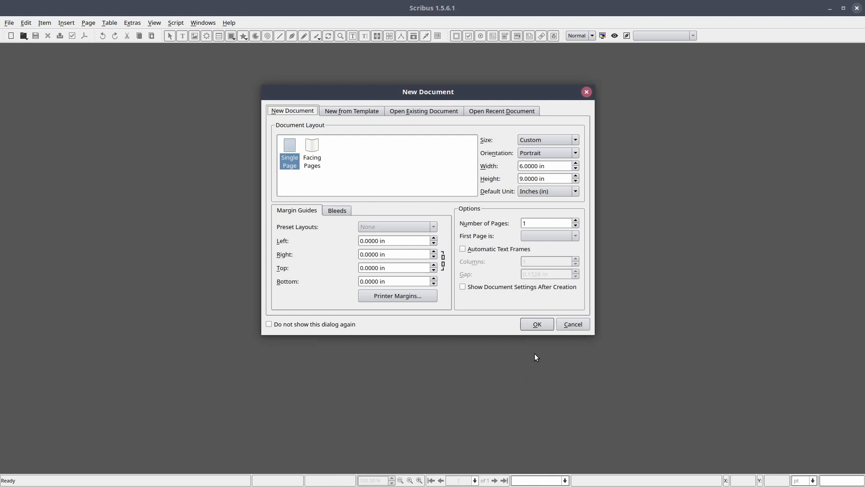
# Create the single-page 6 × 9 in custom document with zero margins
pyautogui.click(535, 323)
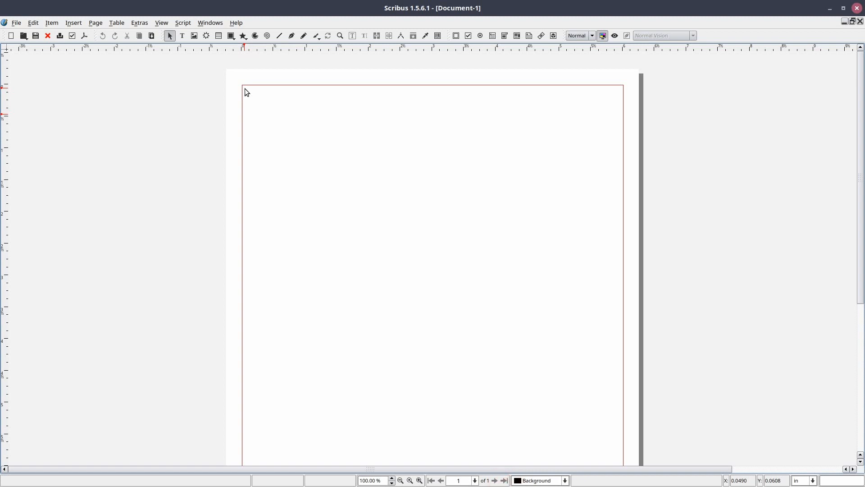
# Bring up the Insert menu listing the shapes that can be added
pyautogui.click(73, 23)
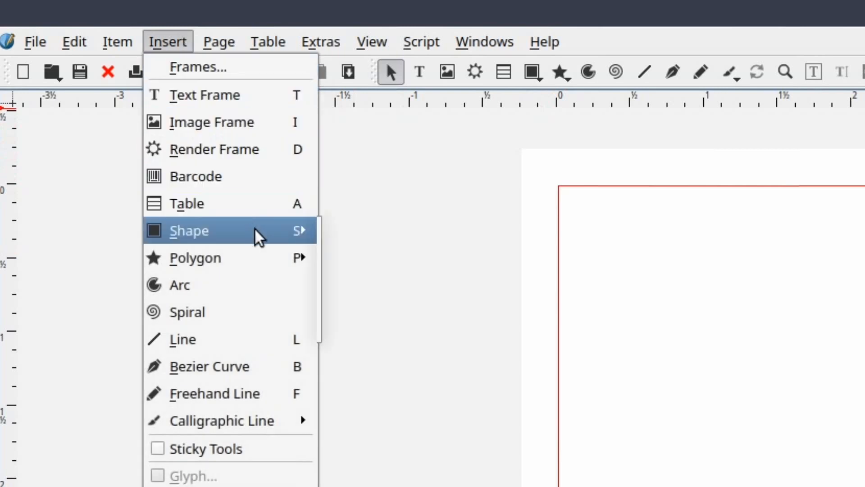
pyautogui.moveTo(298, 230)
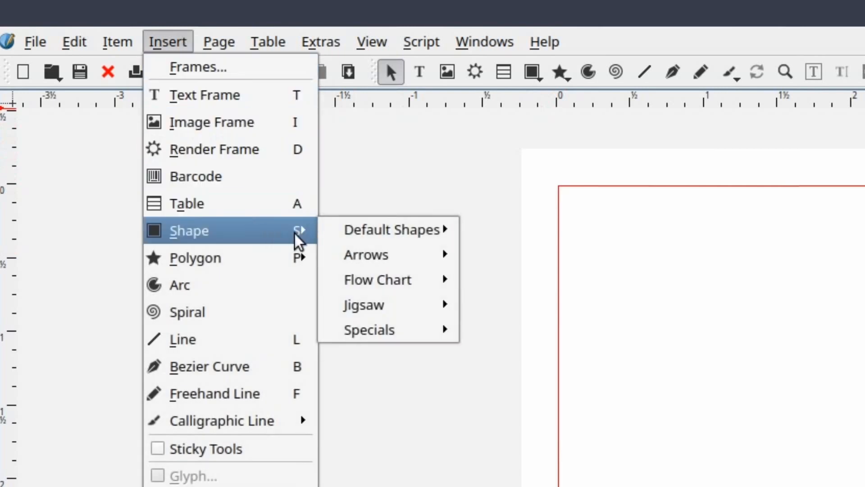
pyautogui.moveTo(392, 230)
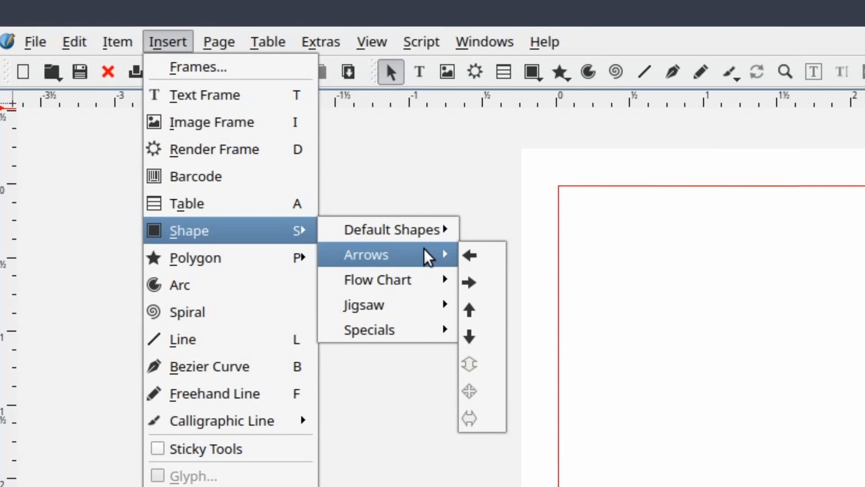
pyautogui.moveTo(429, 274)
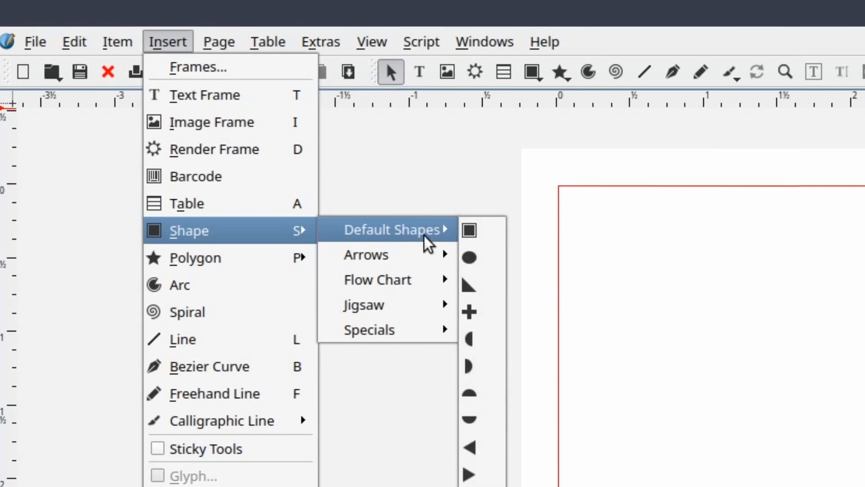
pyautogui.moveTo(366, 254)
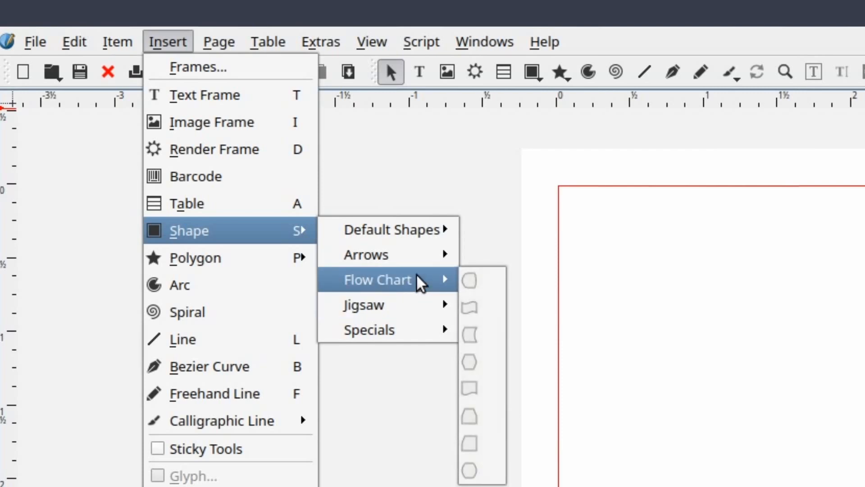
pyautogui.moveTo(386, 229)
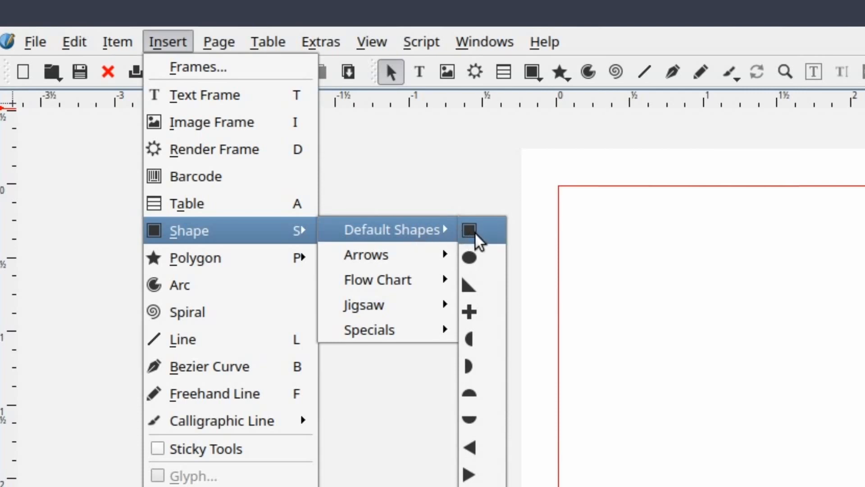
# Draw a plain square from Default Shapes near the page's top-left corner
pyautogui.click(469, 230)
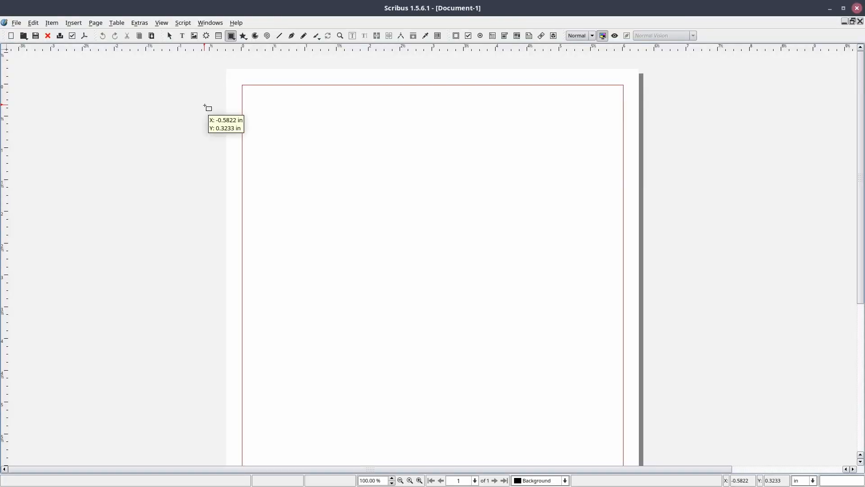
pyautogui.moveTo(252, 95)
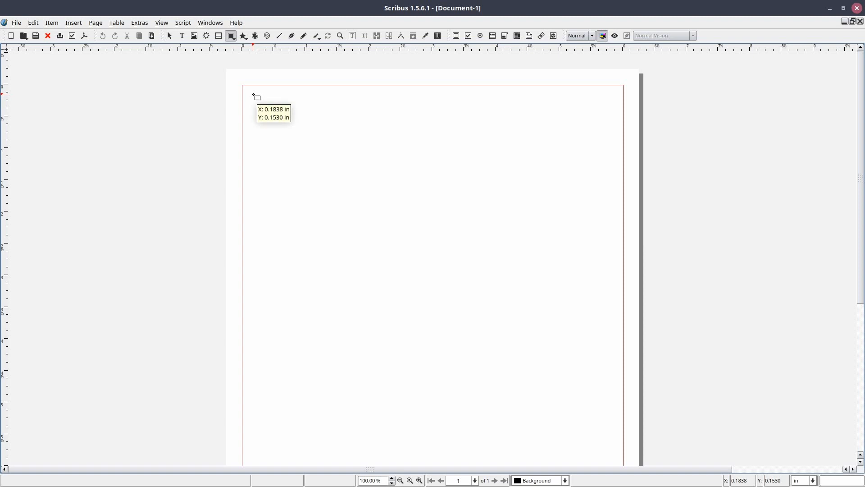
pyautogui.moveTo(252, 95); pyautogui.dragTo(342, 183)
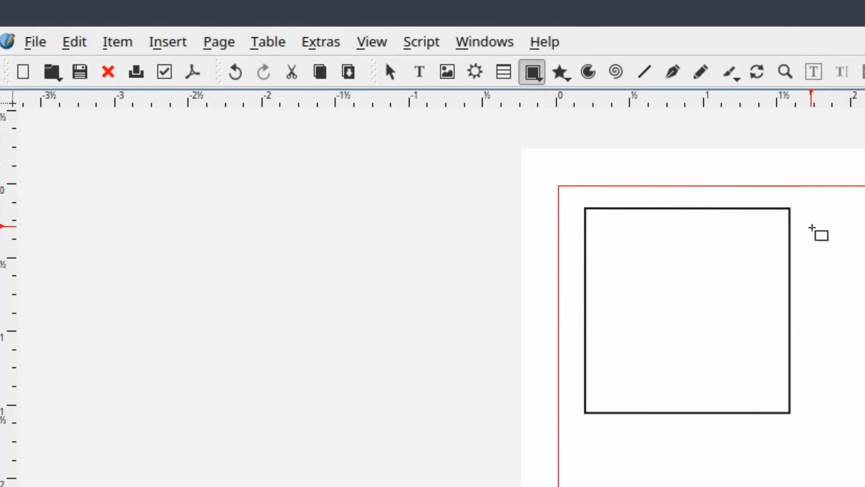
pyautogui.moveTo(817, 225)
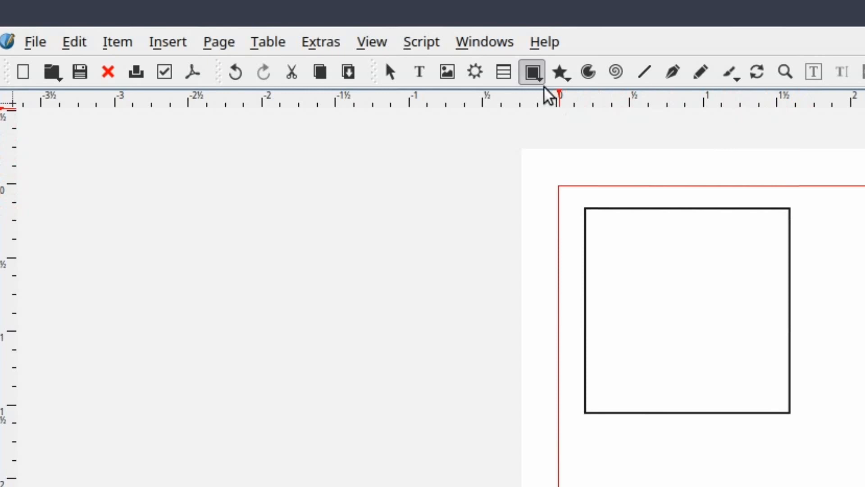
pyautogui.moveTo(530, 72)
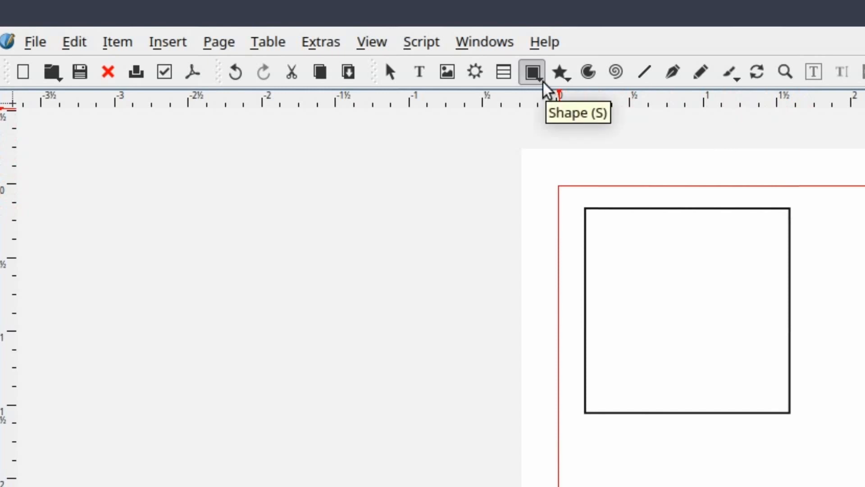
# Select the left-pointing arrow from the Arrows category as the shape to draw
pyautogui.click(390, 72)
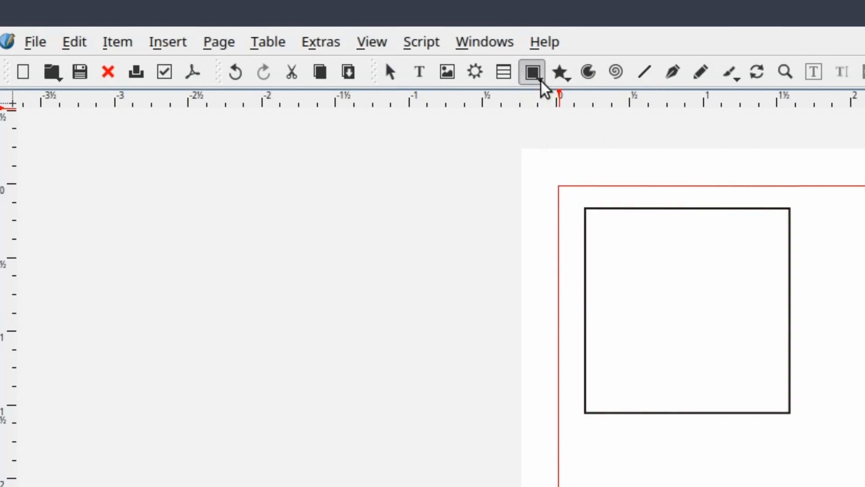
pyautogui.click(530, 72)
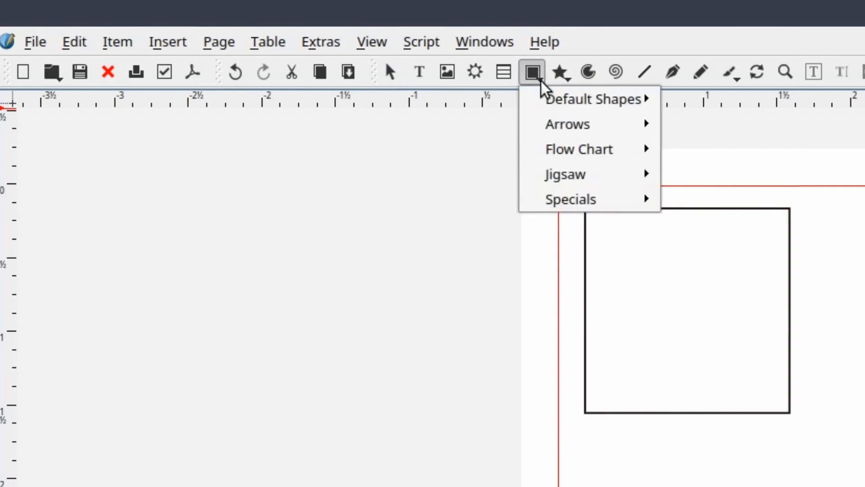
pyautogui.moveTo(593, 99)
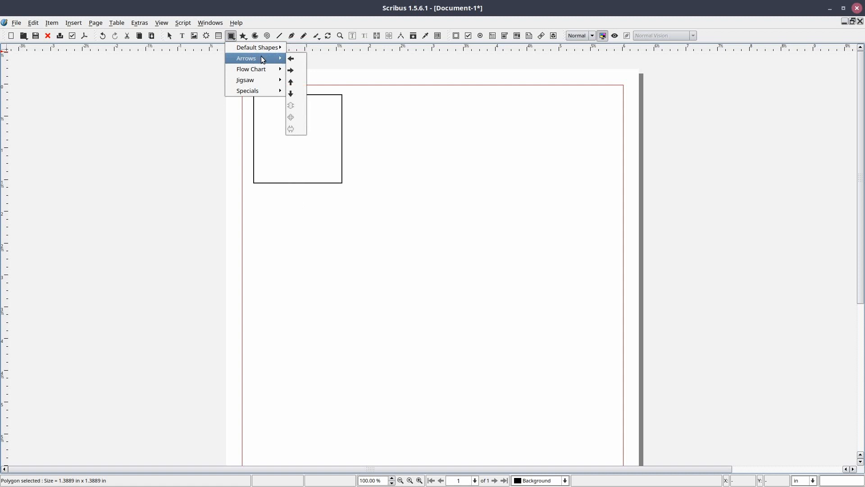
pyautogui.click(291, 58)
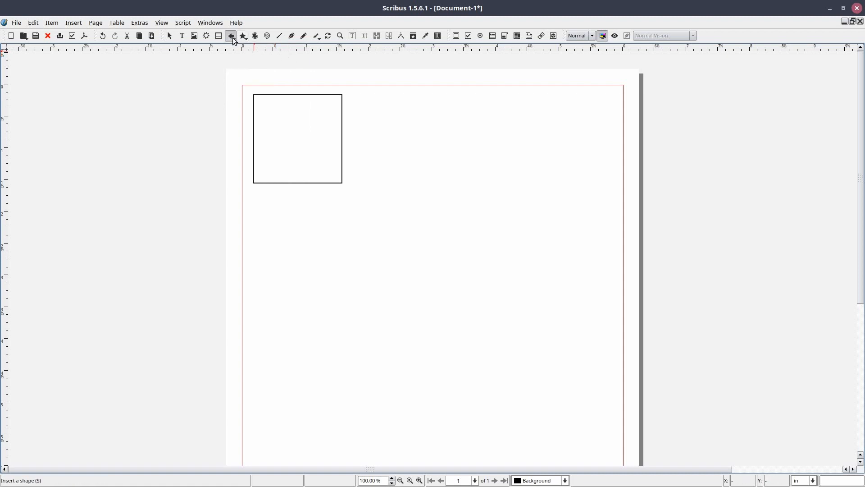
pyautogui.click(232, 36)
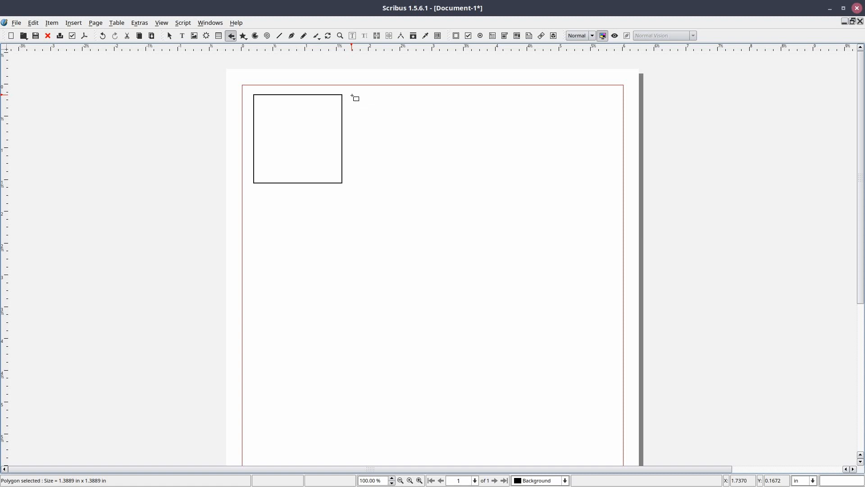
# Draw two left arrows beside the square along the top of the page and deselect
pyautogui.moveTo(352, 94); pyautogui.dragTo(440, 182)
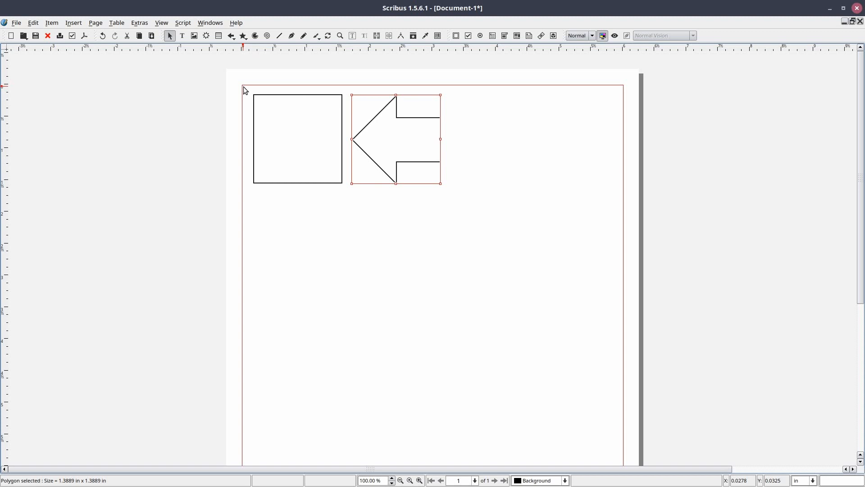
pyautogui.moveTo(282, 103)
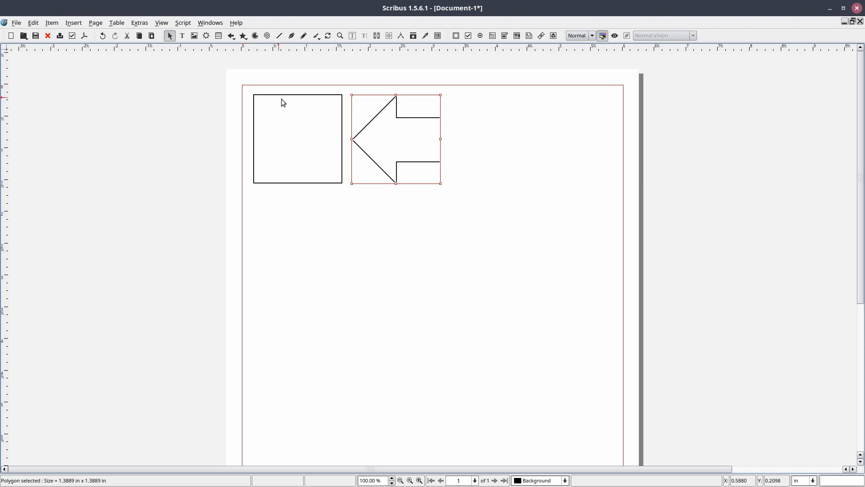
pyautogui.click(230, 35)
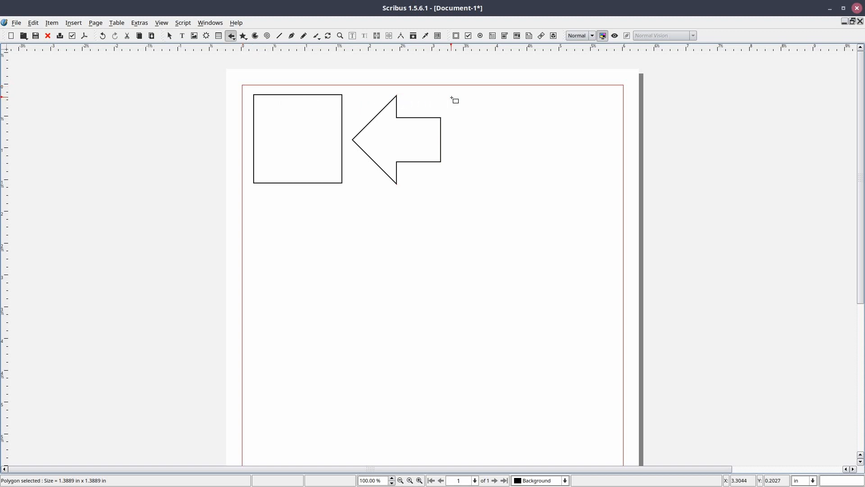
pyautogui.moveTo(453, 98)
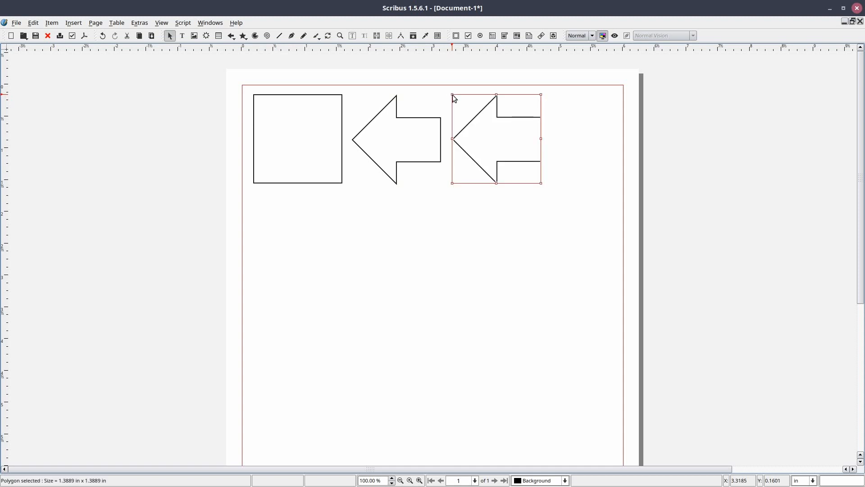
pyautogui.click(249, 202)
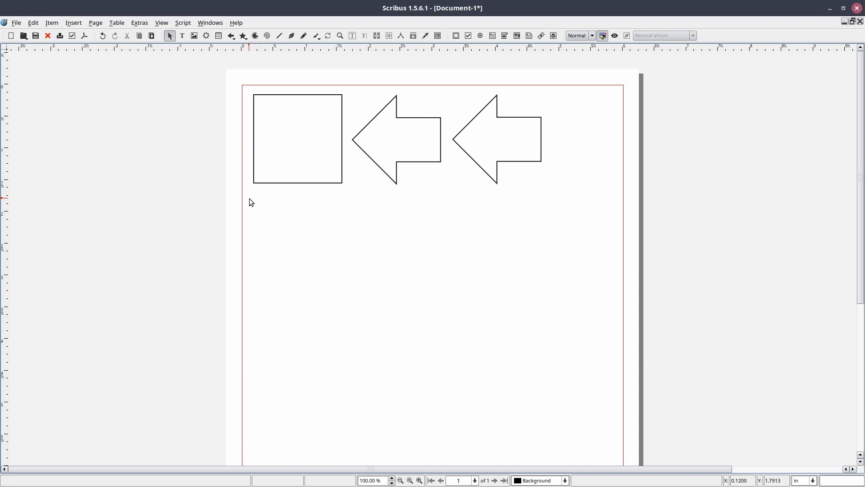
pyautogui.moveTo(245, 92)
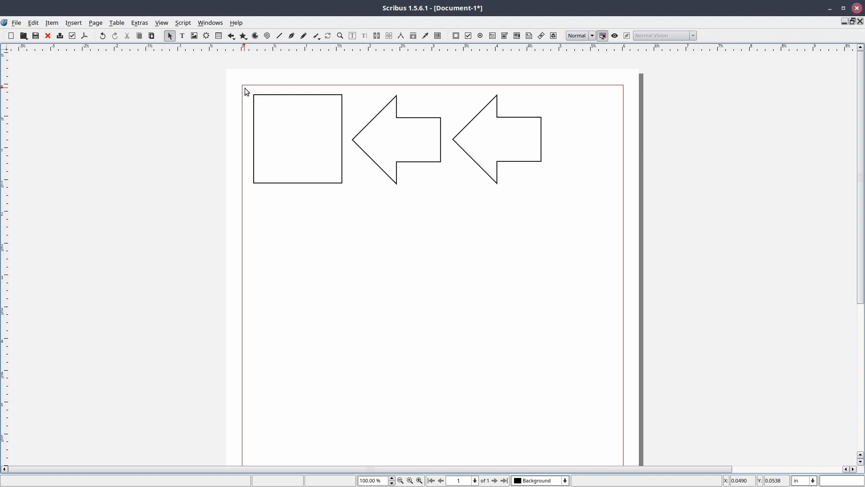
pyautogui.click(73, 22)
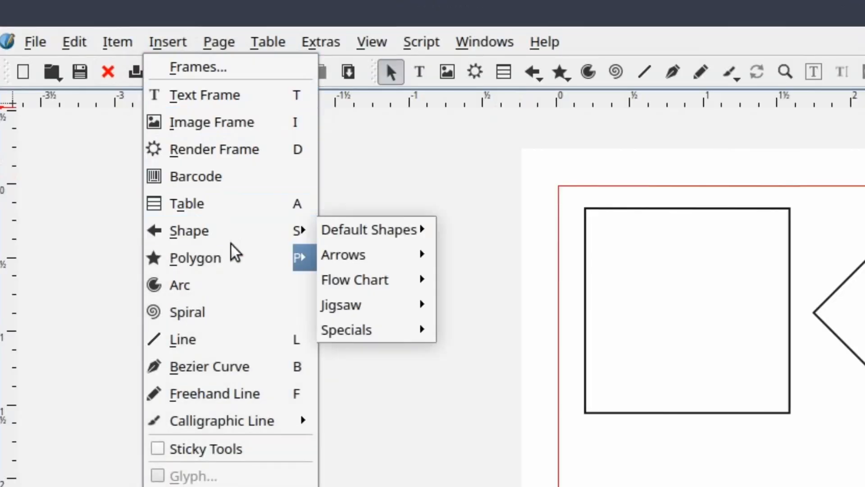
pyautogui.moveTo(195, 257)
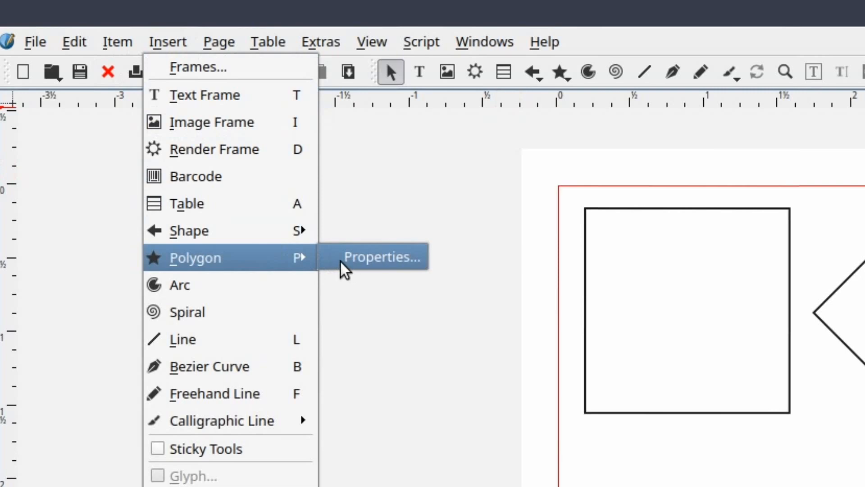
pyautogui.click(382, 256)
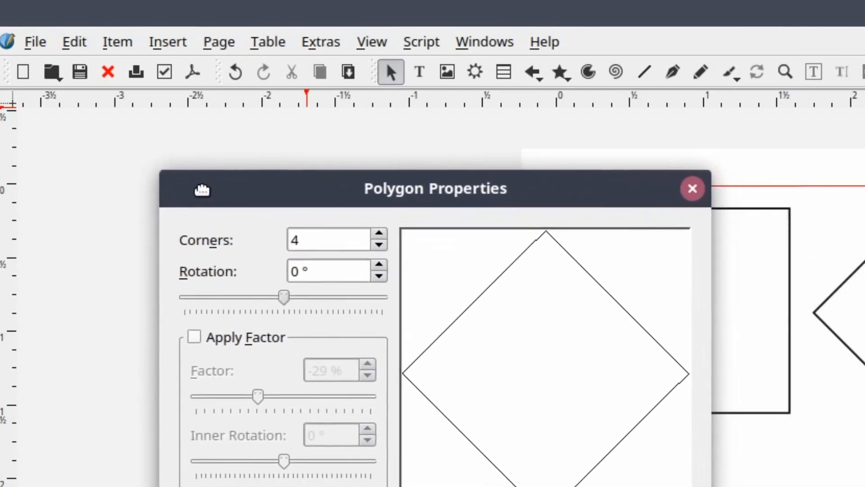
pyautogui.click(693, 188)
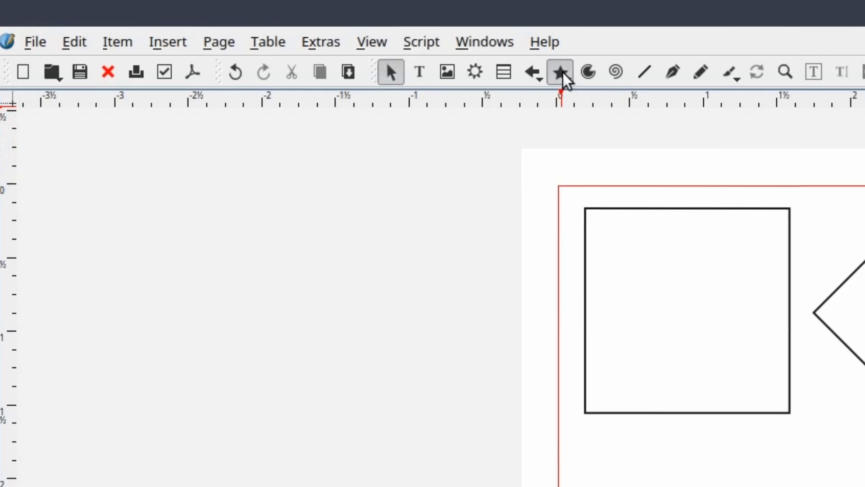
# Set the polygon to 3 corners with 0° rotation, previewing a triangle
pyautogui.click(559, 72)
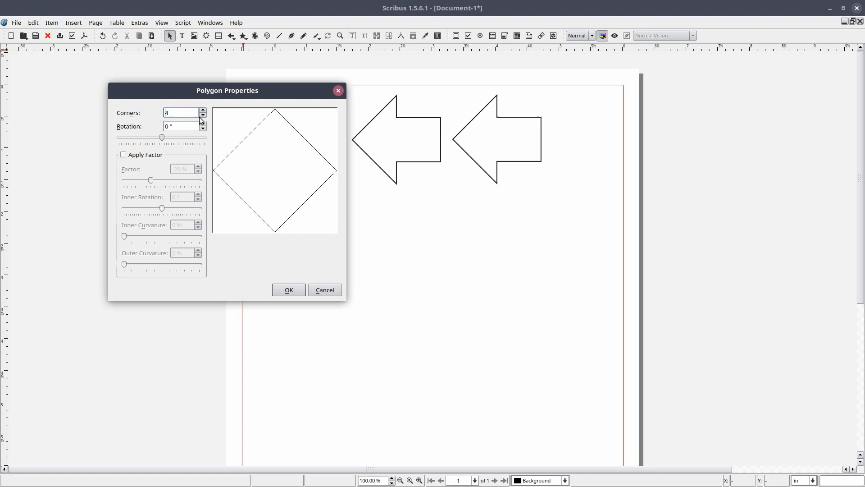
pyautogui.click(201, 110)
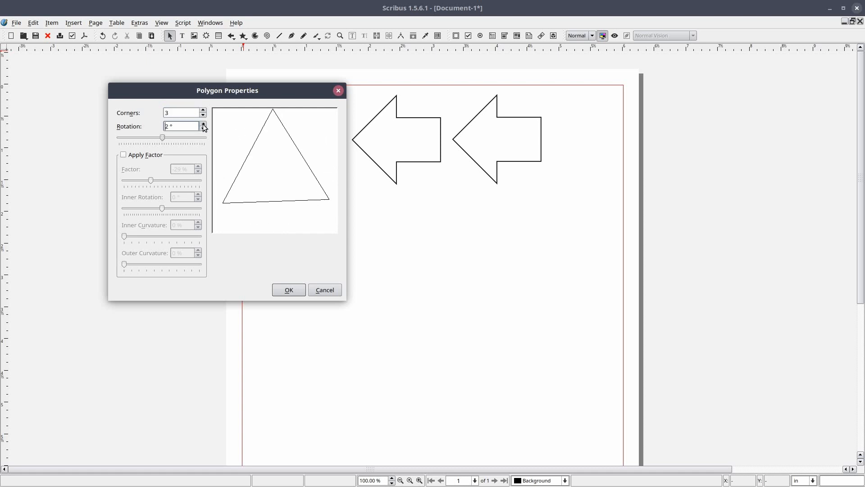
pyautogui.click(203, 129)
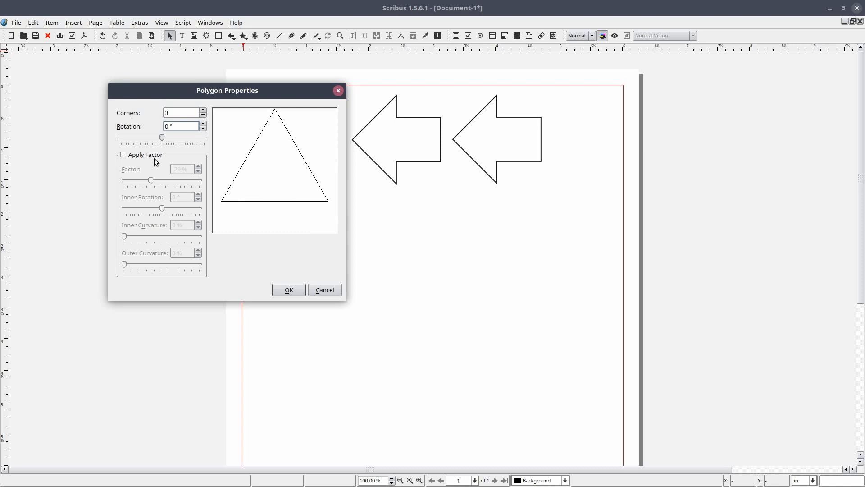
# Enable Apply Factor and settle the star's inner rotation at about -1°
pyautogui.click(124, 154)
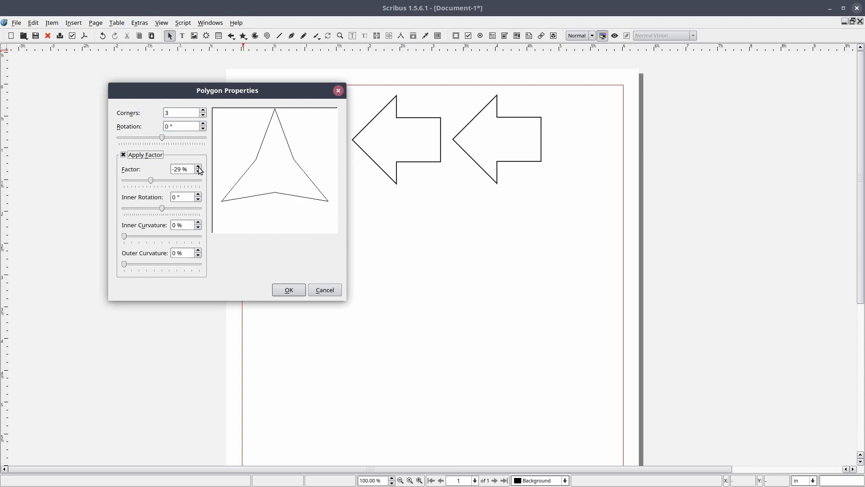
pyautogui.click(198, 194)
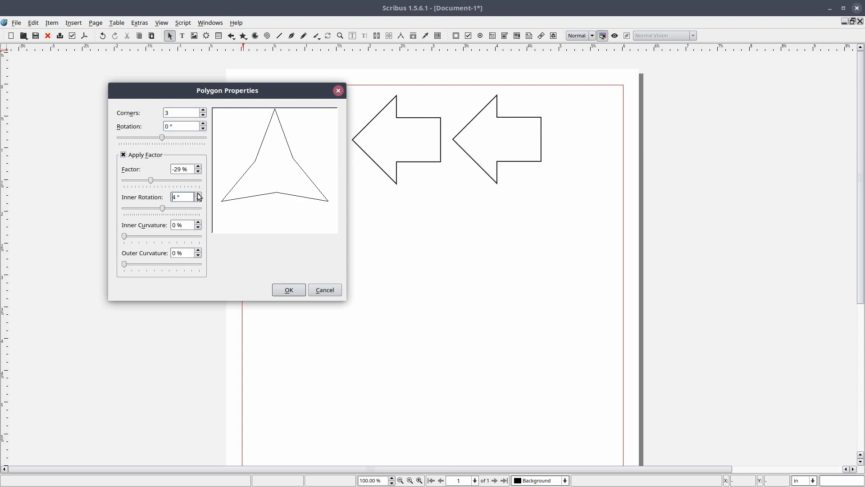
pyautogui.click(199, 195)
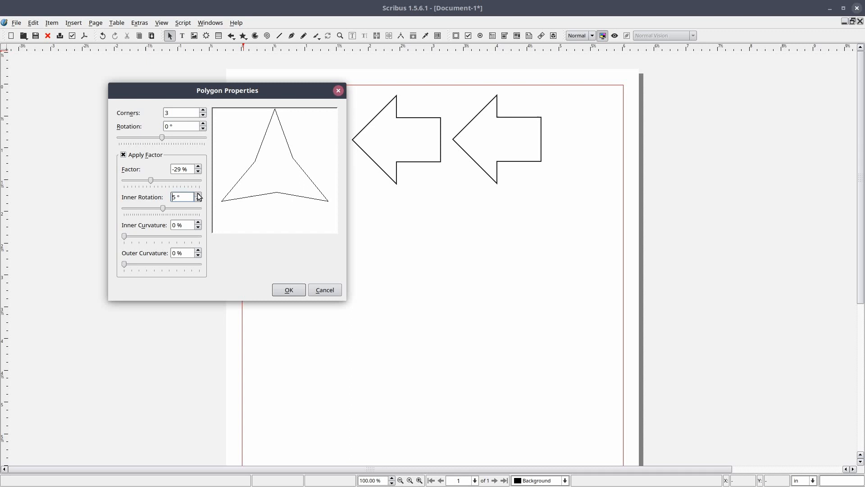
pyautogui.click(198, 194)
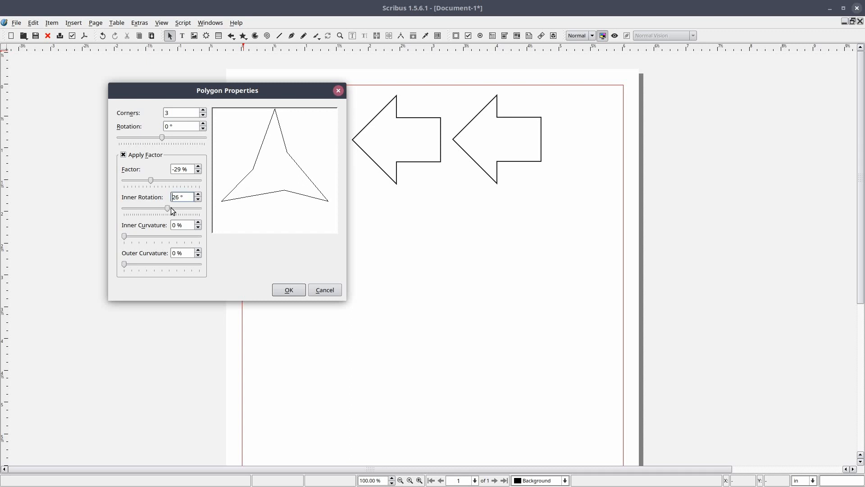
pyautogui.moveTo(169, 208); pyautogui.dragTo(179, 210)
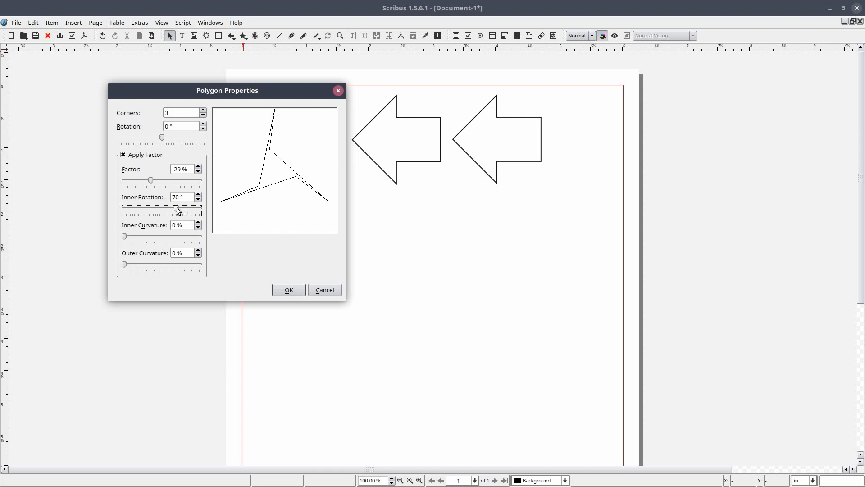
pyautogui.moveTo(177, 210); pyautogui.dragTo(125, 210)
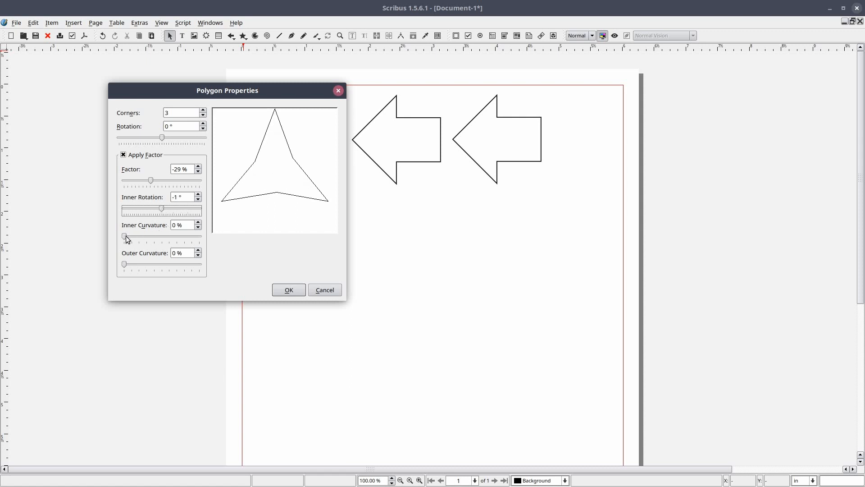
# Curve the star with 26% inner curvature and about 70% outer curvature
pyautogui.moveTo(124, 237); pyautogui.dragTo(185, 237)
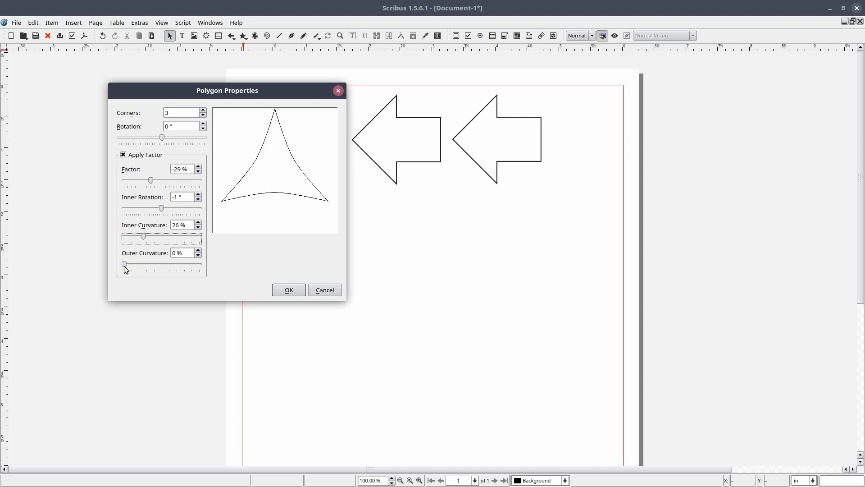
pyautogui.moveTo(125, 264); pyautogui.dragTo(174, 264)
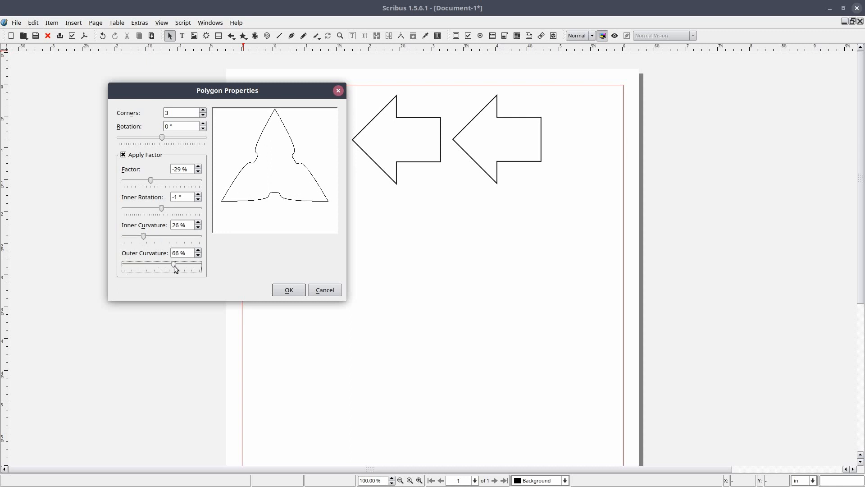
pyautogui.moveTo(174, 265); pyautogui.dragTo(178, 265)
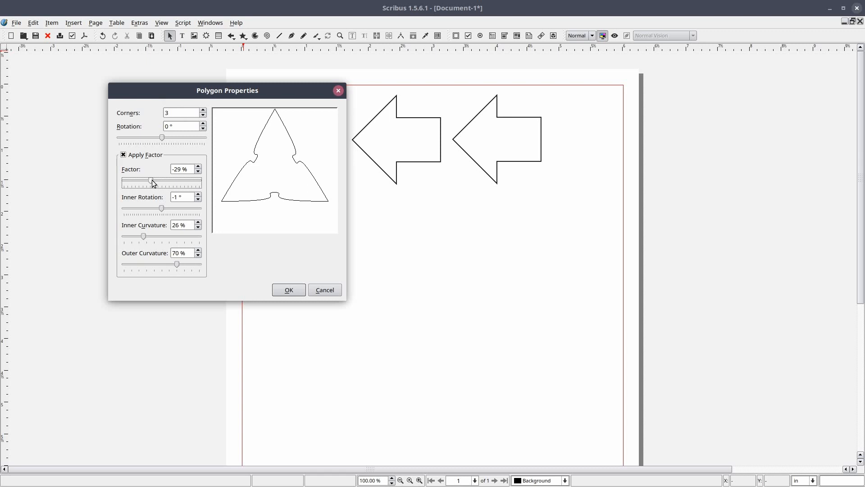
# Push the Factor to -54% so the three curved points become slimmer
pyautogui.moveTo(148, 181); pyautogui.dragTo(182, 181)
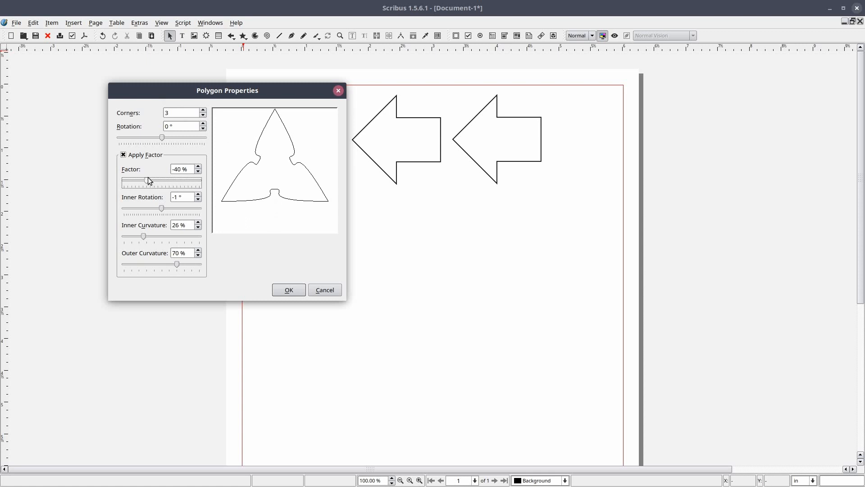
pyautogui.moveTo(149, 181); pyautogui.dragTo(142, 181)
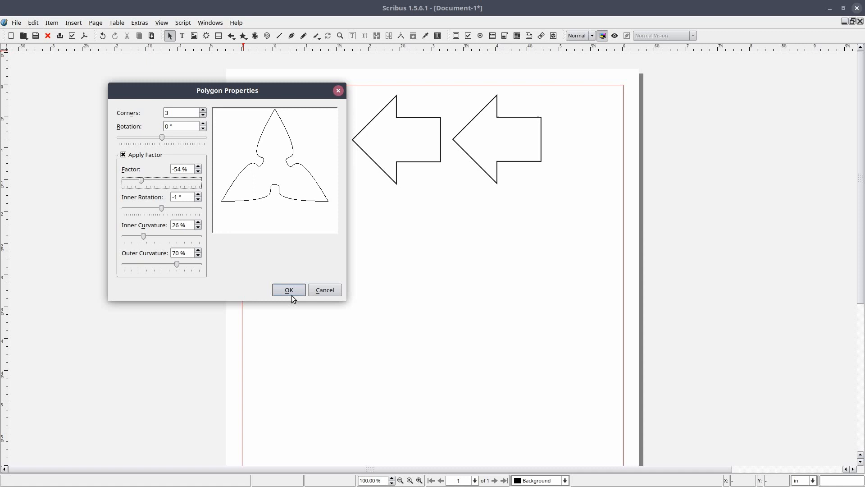
# Confirm the polygon settings and place the curved star below the square and arrows
pyautogui.click(288, 289)
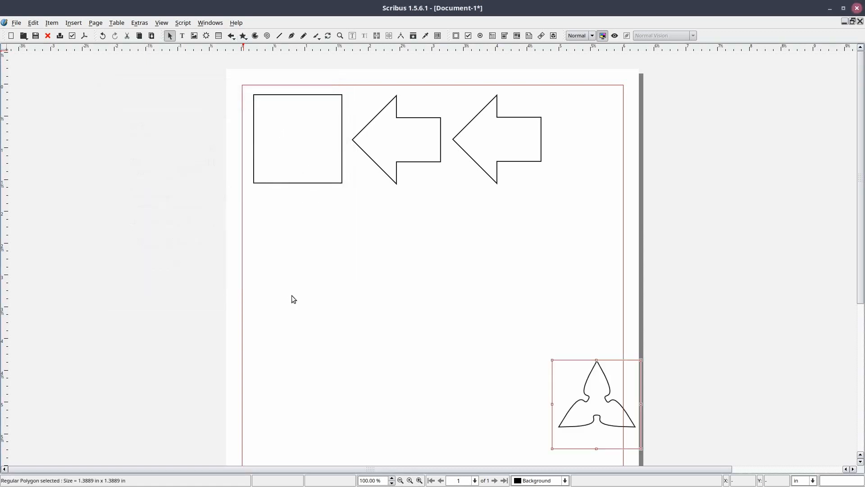
pyautogui.moveTo(596, 419)
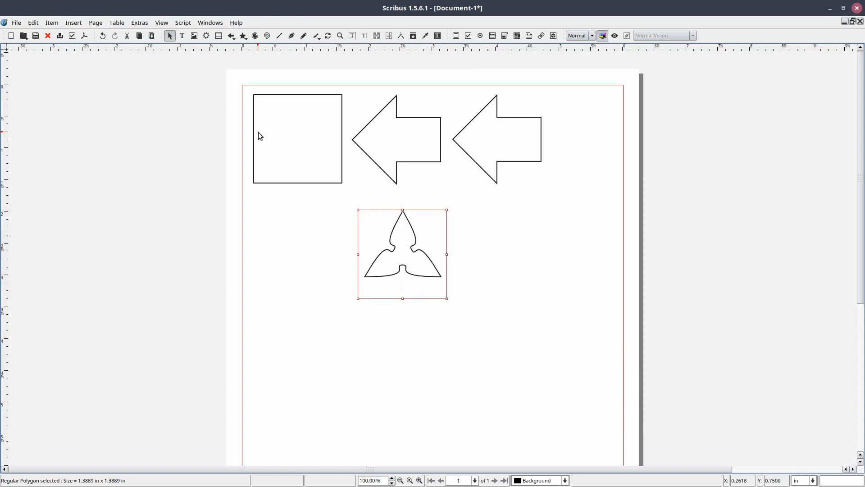
pyautogui.moveTo(244, 92)
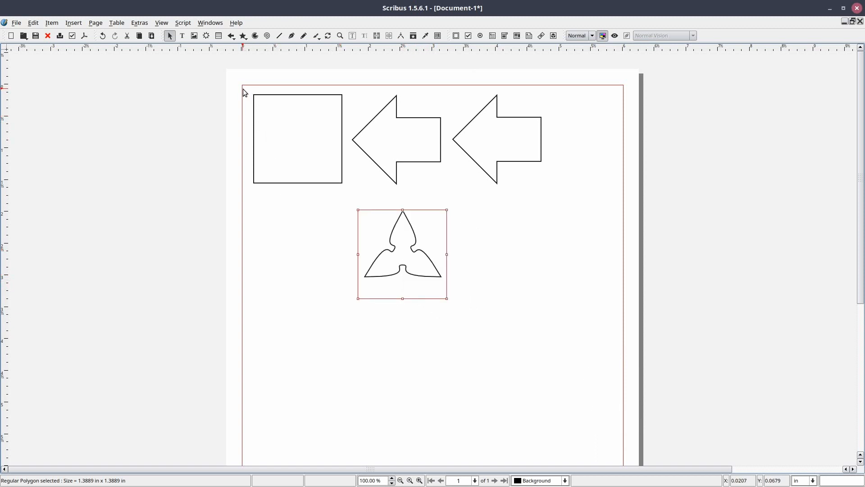
pyautogui.click(614, 35)
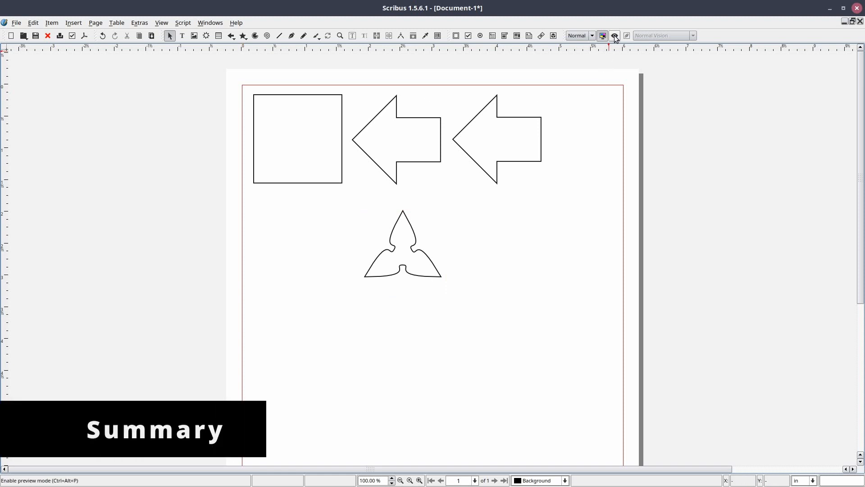
# Turn on Preview Mode to show the square, two arrows and curved star
pyautogui.click(614, 35)
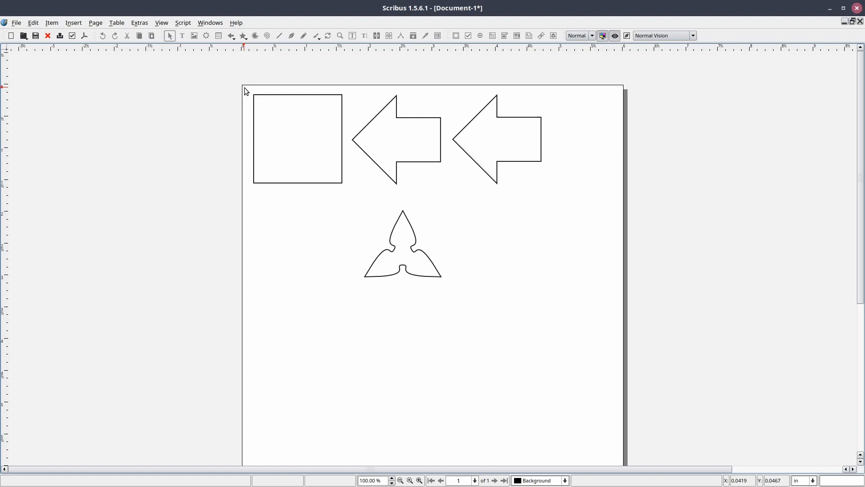
pyautogui.moveTo(245, 92)
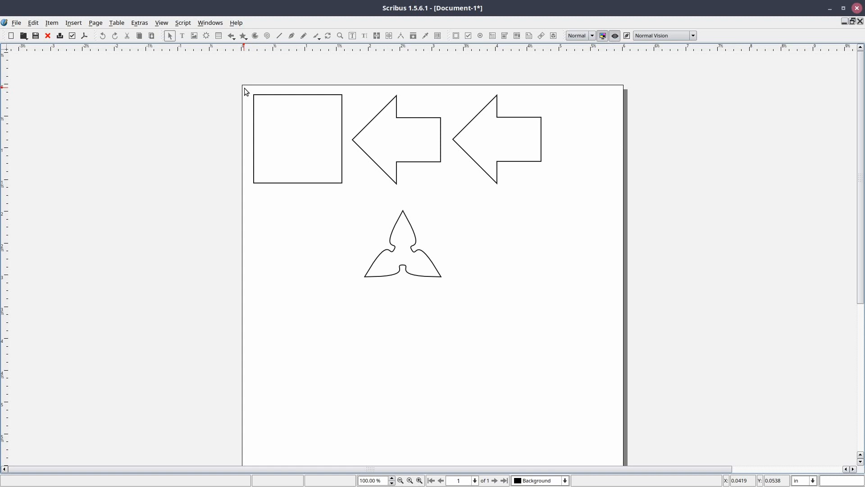